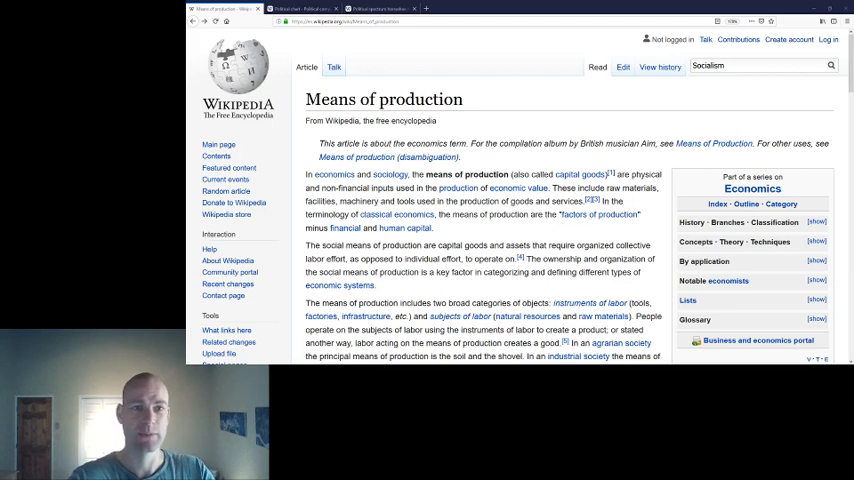
# Step: Bring up the horseshoe theory diagram tab, then move to the Socialism article tab
pyautogui.click(304, 8)
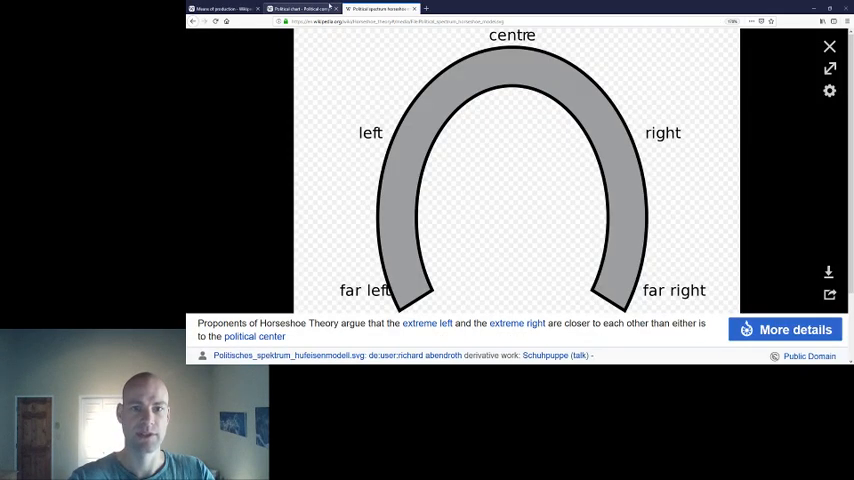
pyautogui.click(300, 8)
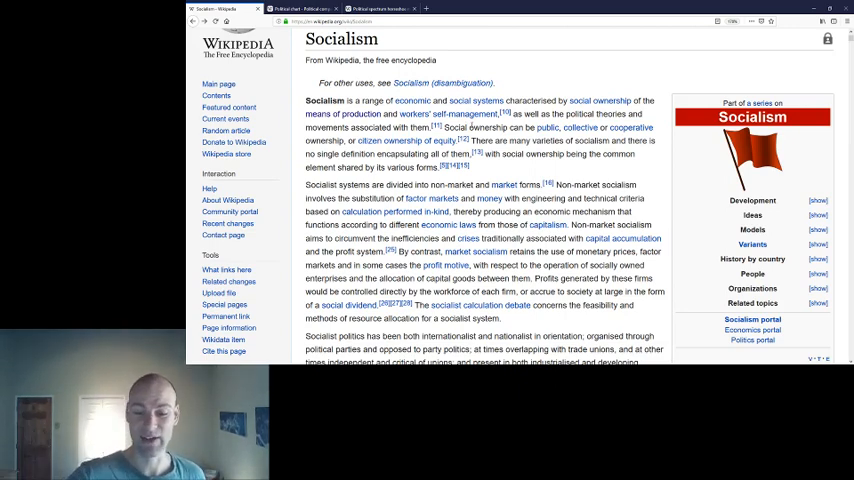
# Step: Read down the Socialism article through its political movement history
pyautogui.scroll(-3)
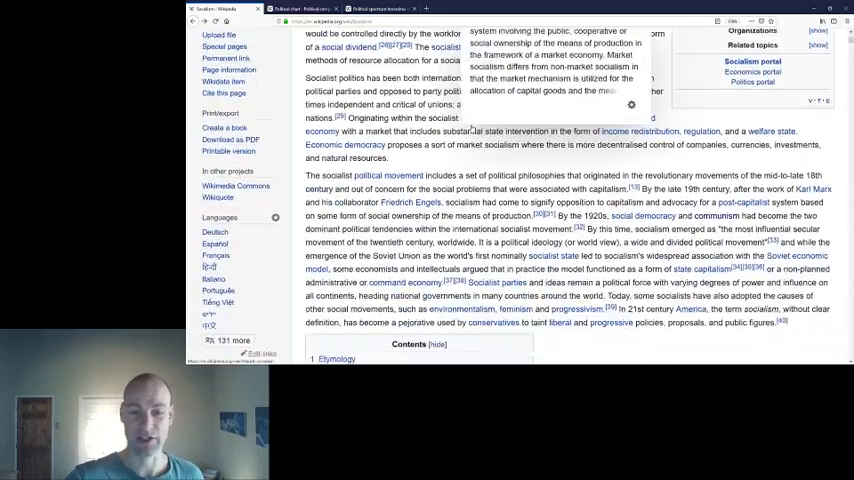
pyautogui.scroll(-3)
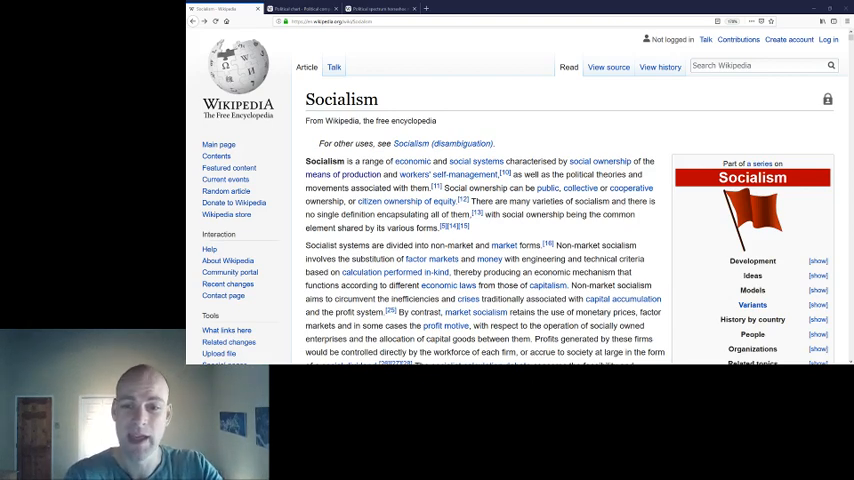
pyautogui.moveTo(556, 132)
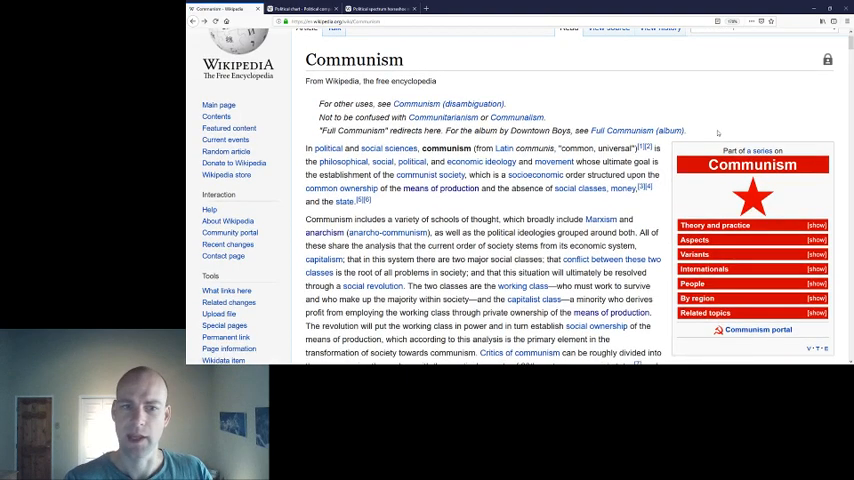
# Step: Read down the Communism article before moving on to Anarchism
pyautogui.scroll(-3)
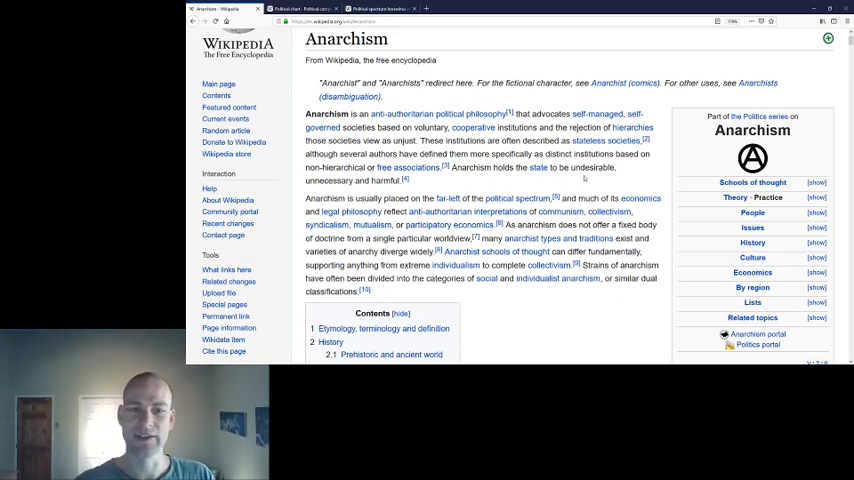
pyautogui.moveTo(380, 192)
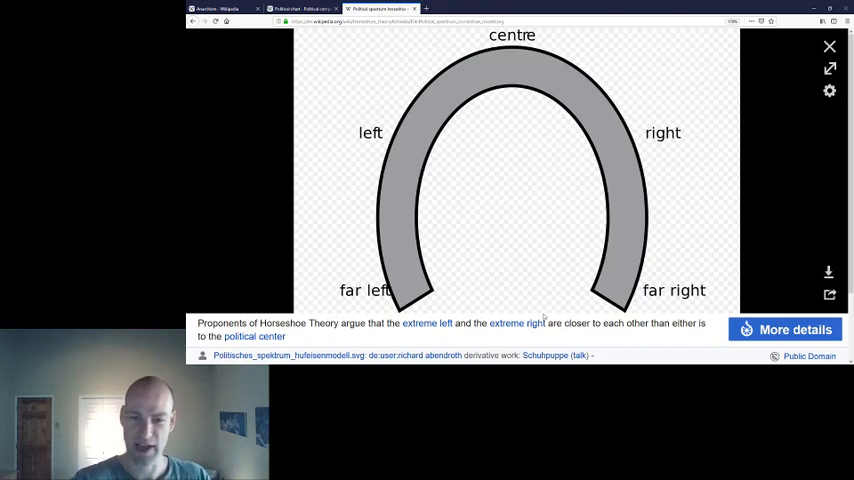
pyautogui.moveTo(480, 302)
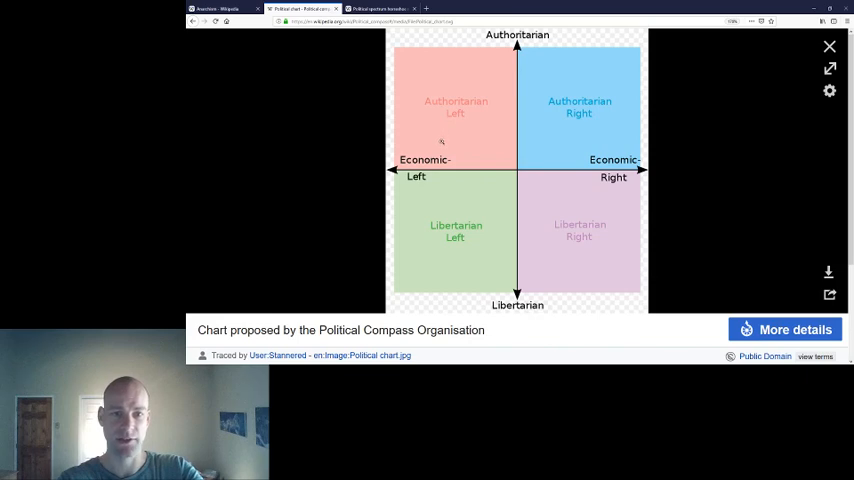
pyautogui.moveTo(440, 178)
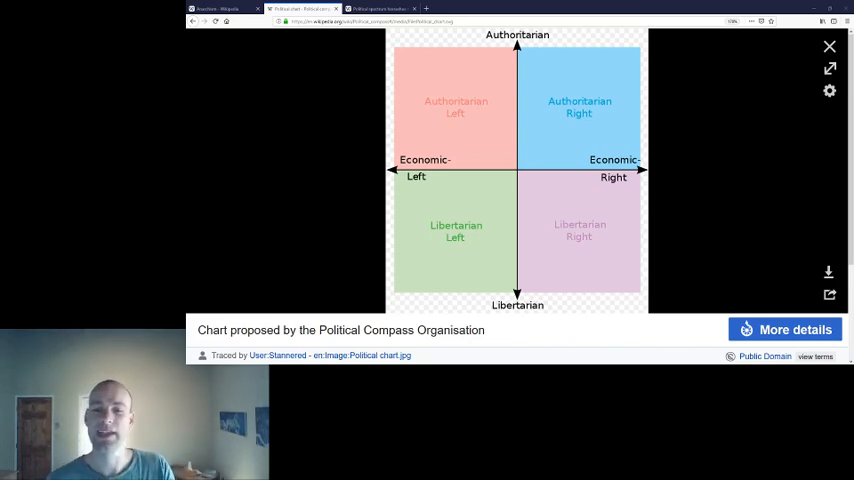
pyautogui.moveTo(470, 160)
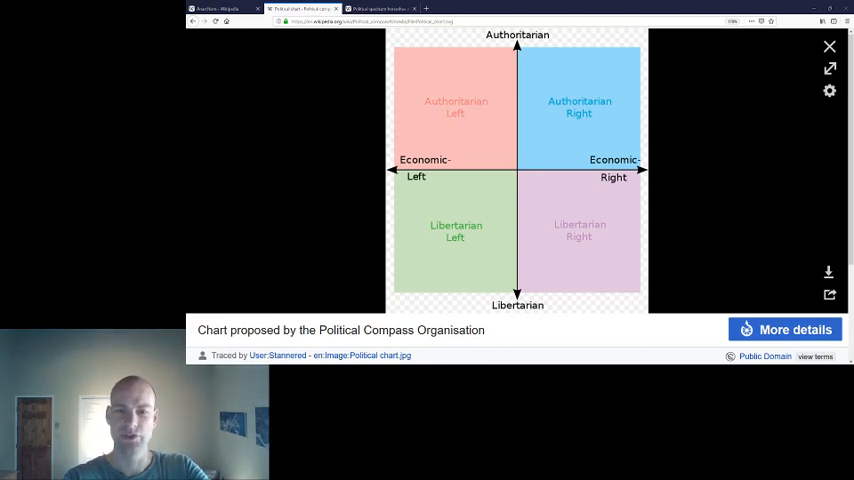
pyautogui.moveTo(460, 188)
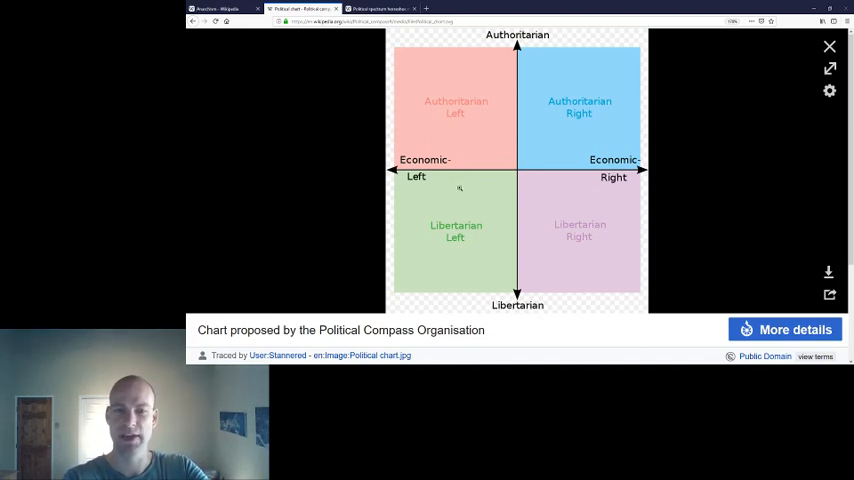